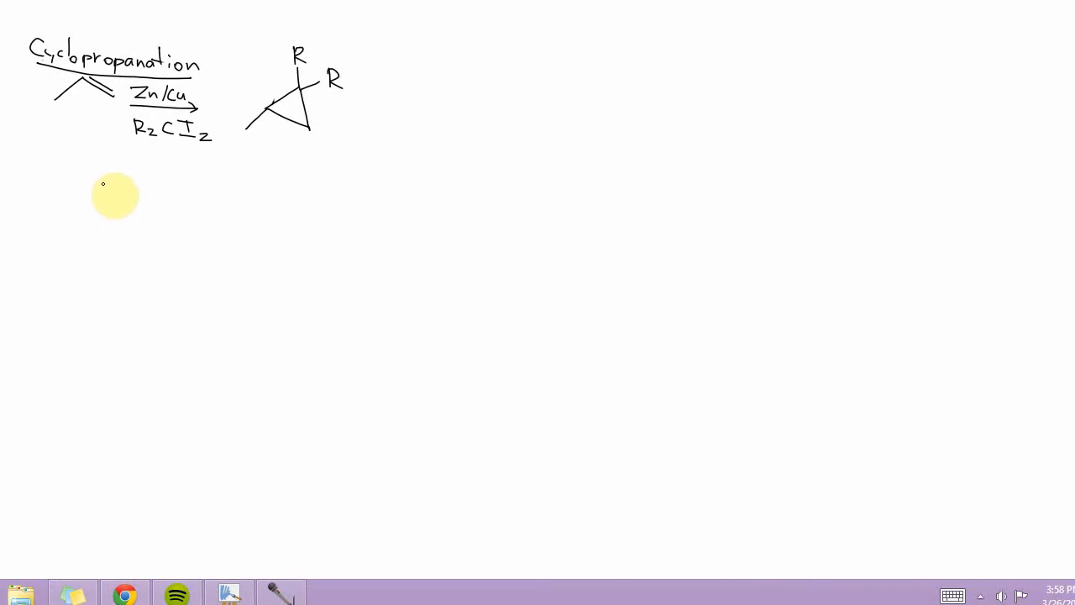
{"action": "mouse_move", "coordinate": [74, 129]}
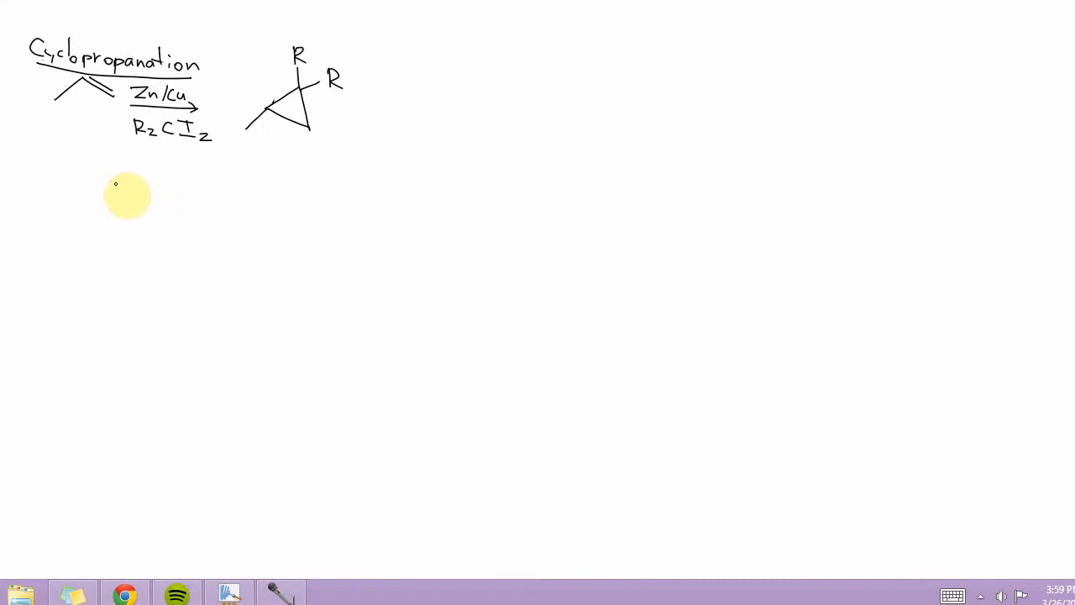
{"action": "mouse_move", "coordinate": [112, 262]}
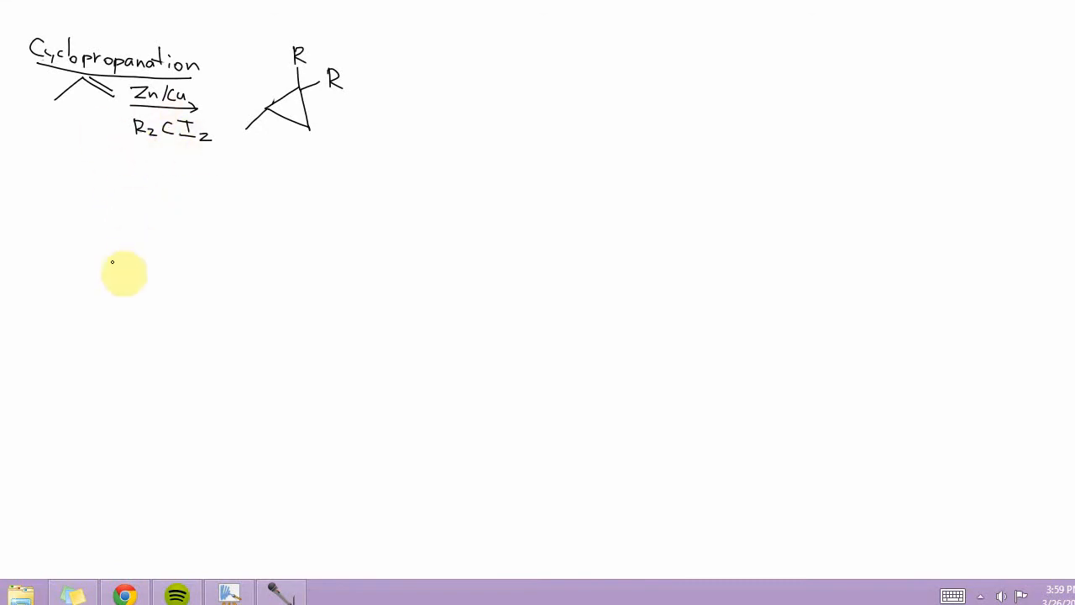